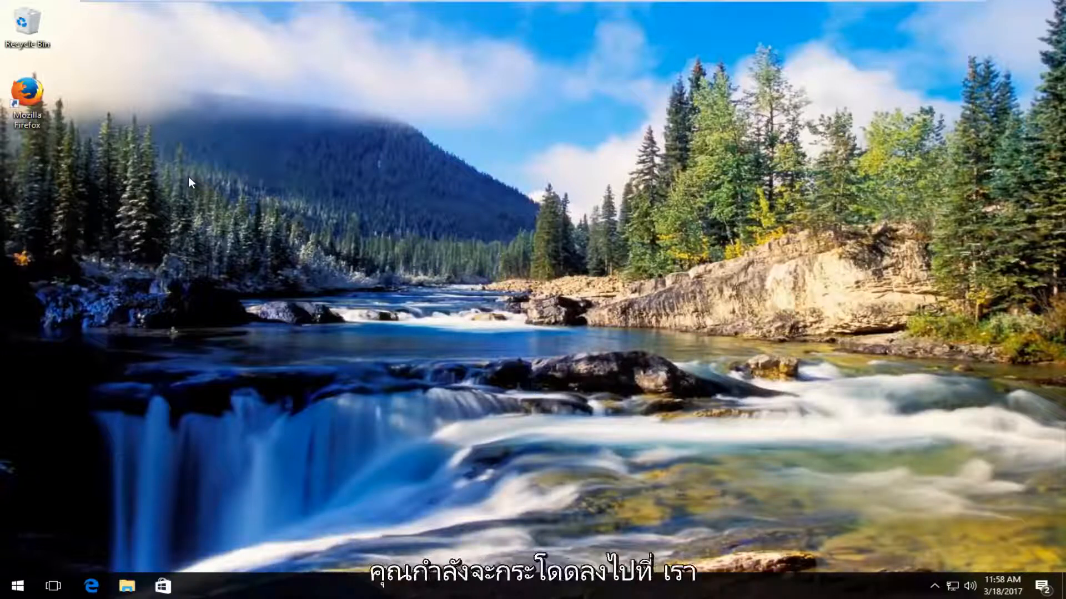
mouse_move(235, 186)
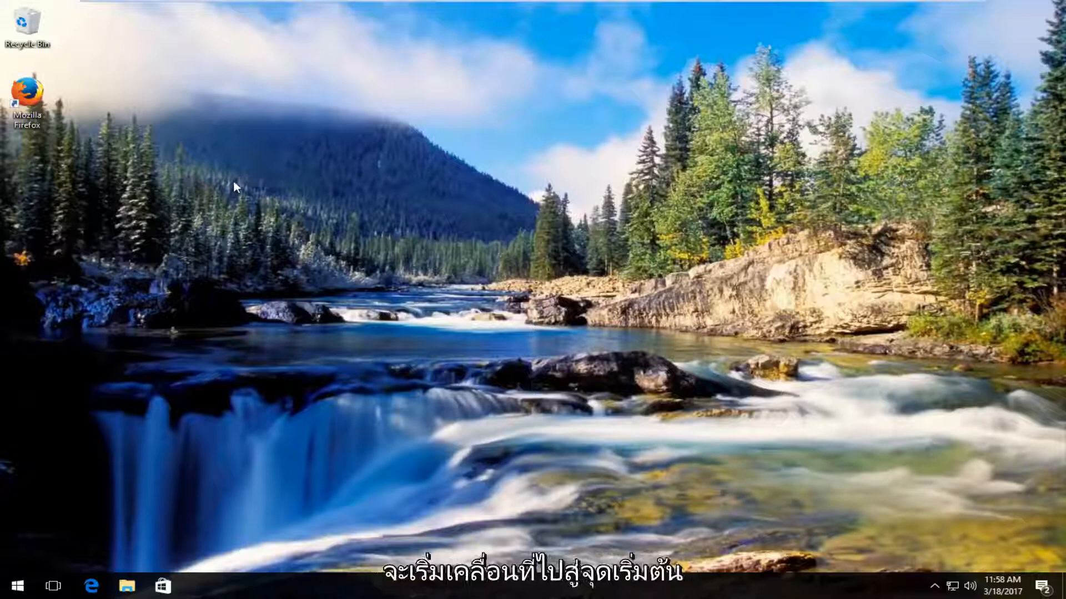
Search the Start menu for "system" to surface About your PC as the best match
click(14, 586)
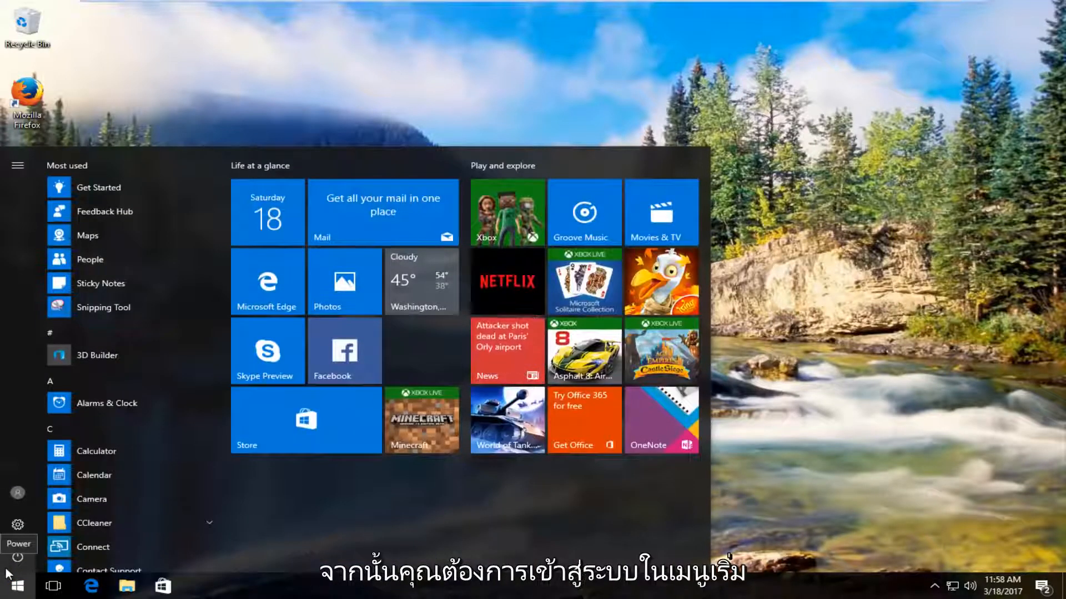
text(system)
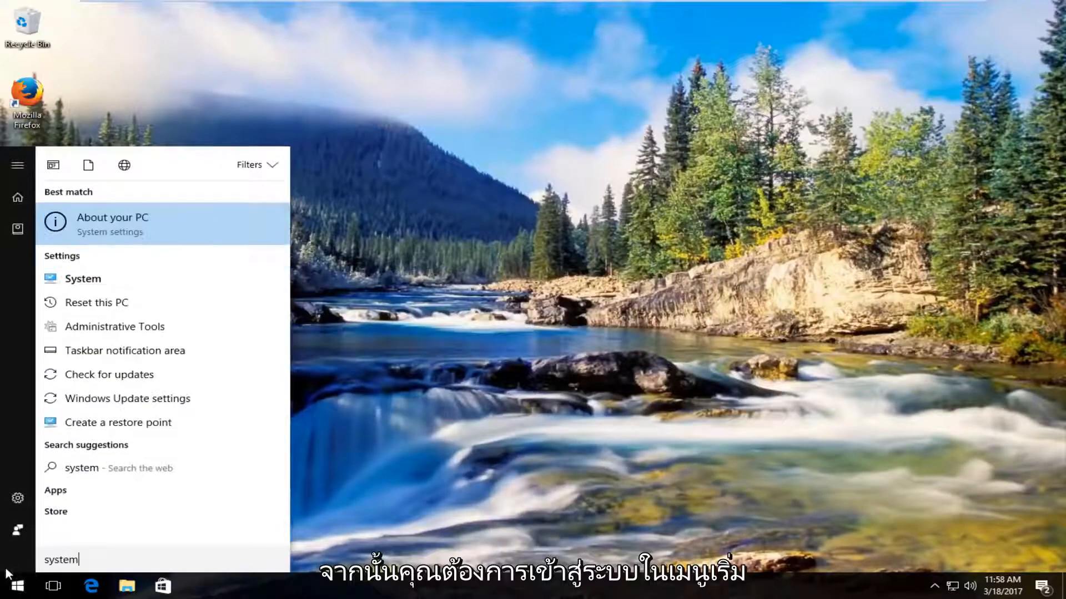
mouse_move(124, 349)
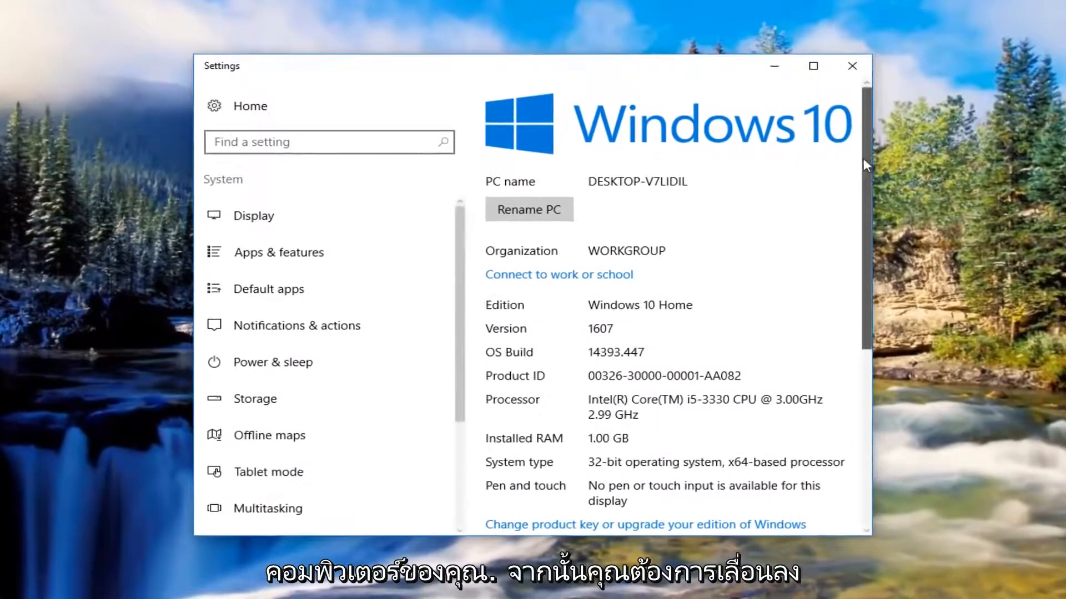
Reach the System info link under Related settings and open the Control Panel System window
scroll(down, 3)
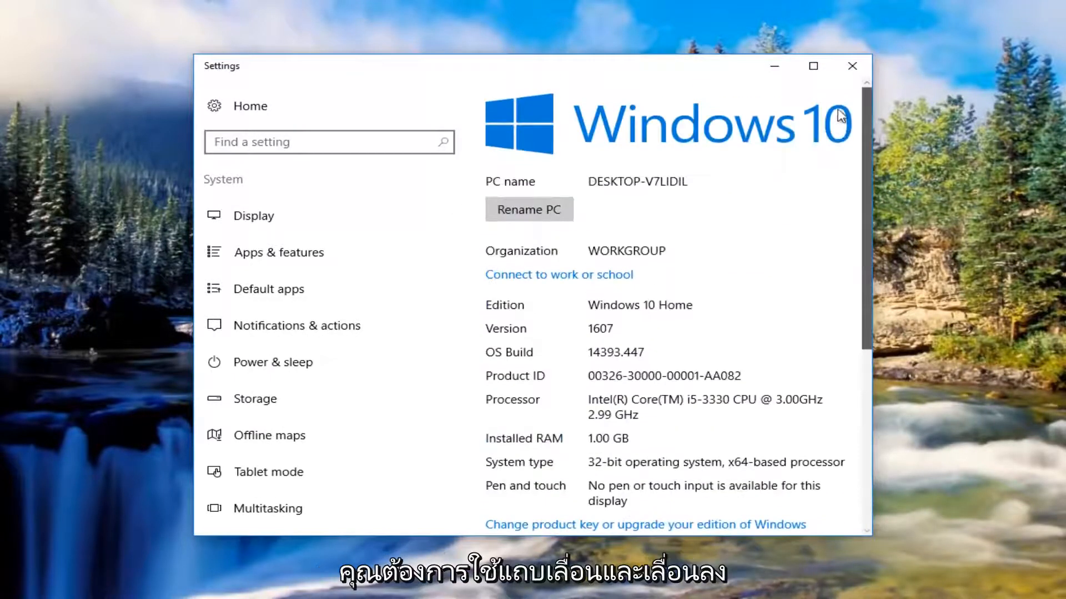
scroll(down, 3)
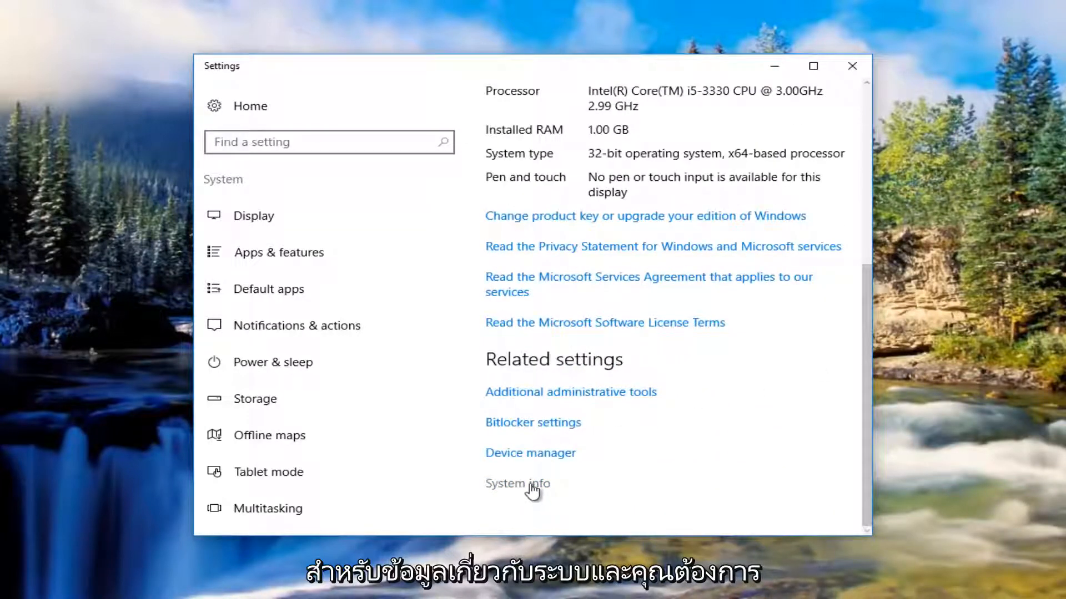
click(516, 482)
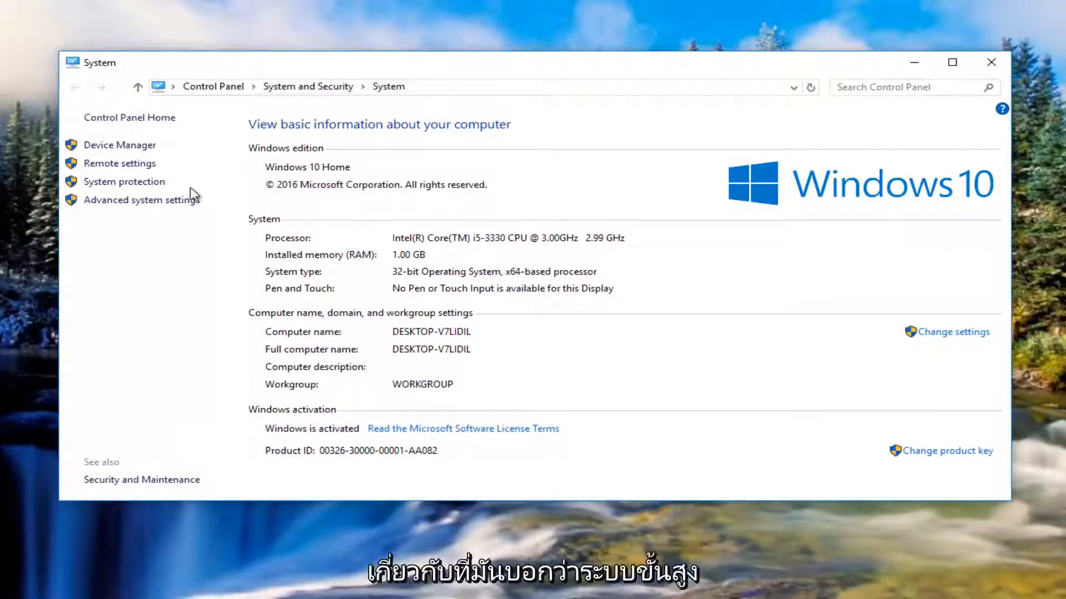
mouse_move(142, 200)
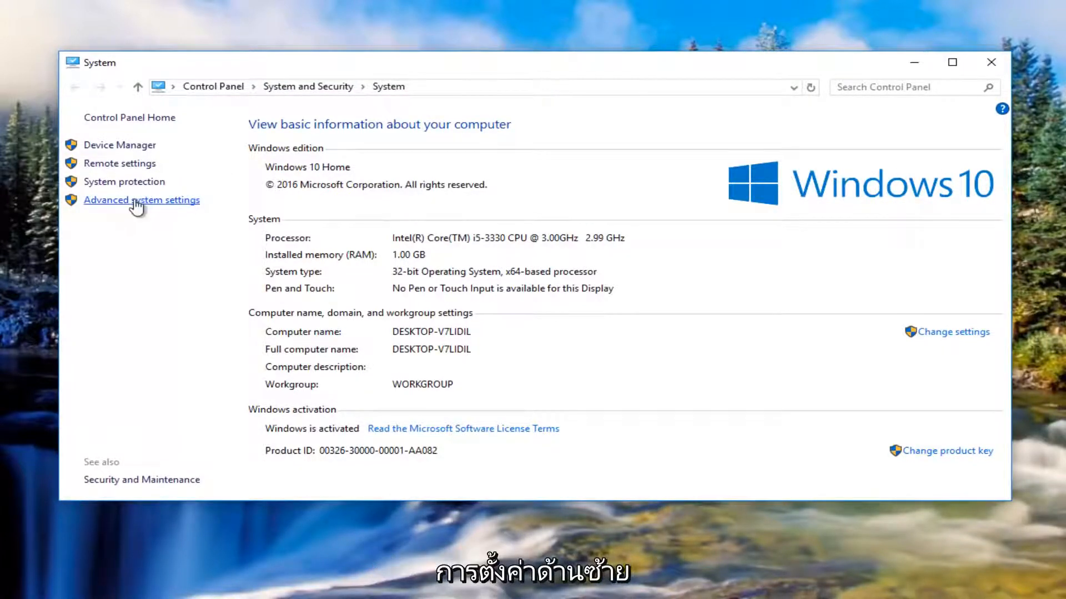
Bring up System Properties via Advanced system settings, showing the Hardware section
click(141, 200)
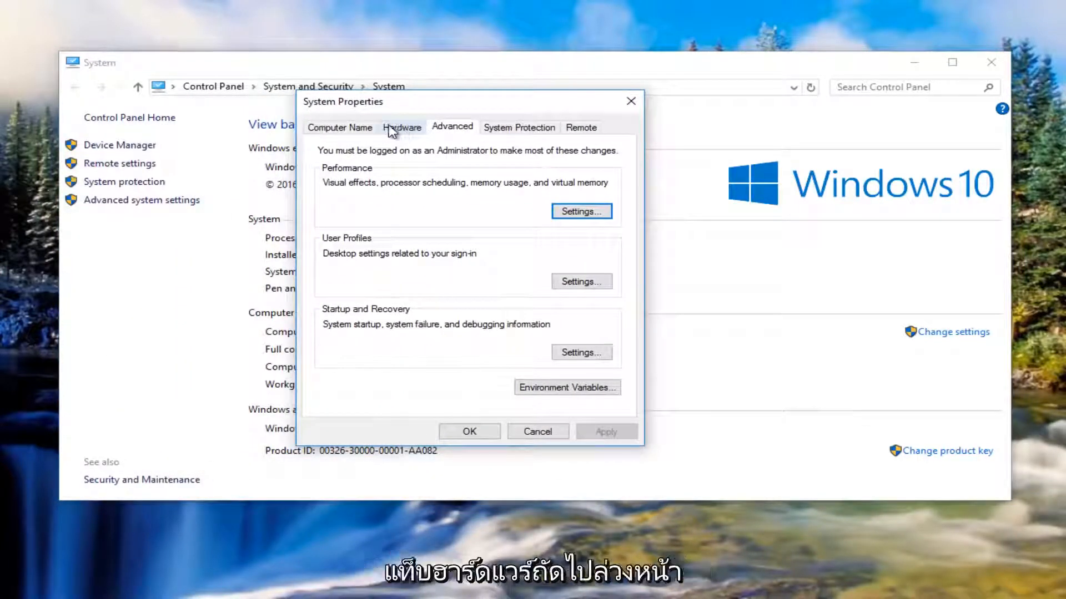
click(401, 127)
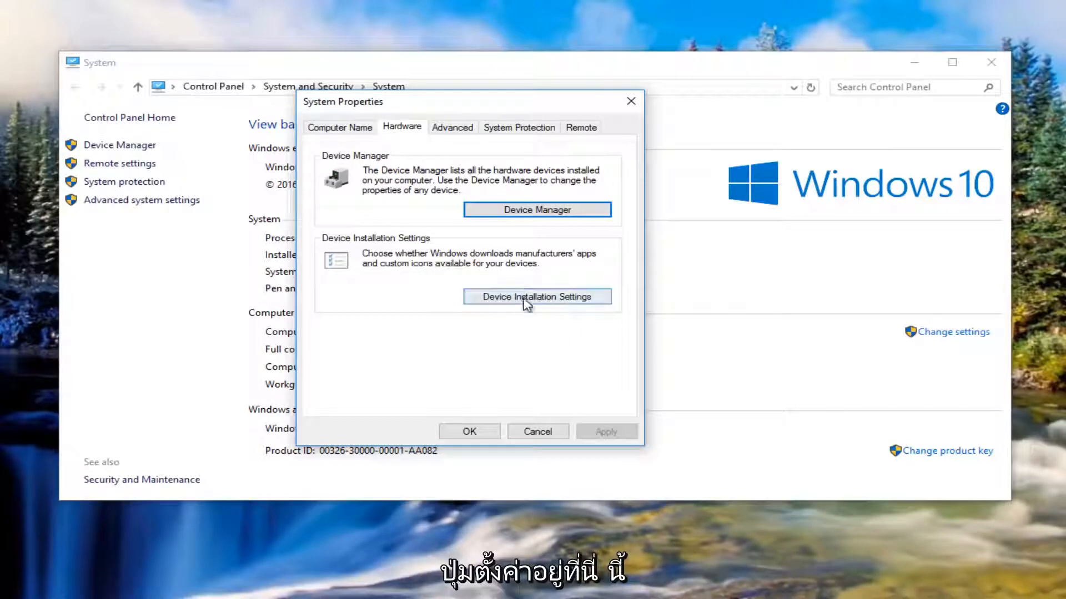
Set automatic download of manufacturers' apps and icons to No in Device Installation Settings, then close it
click(536, 296)
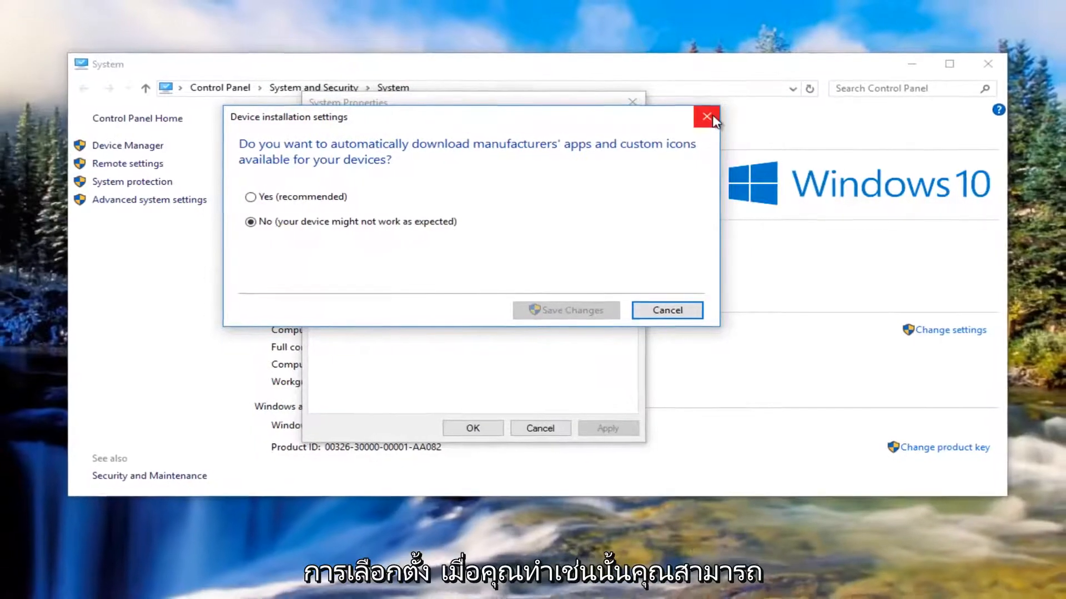
click(706, 117)
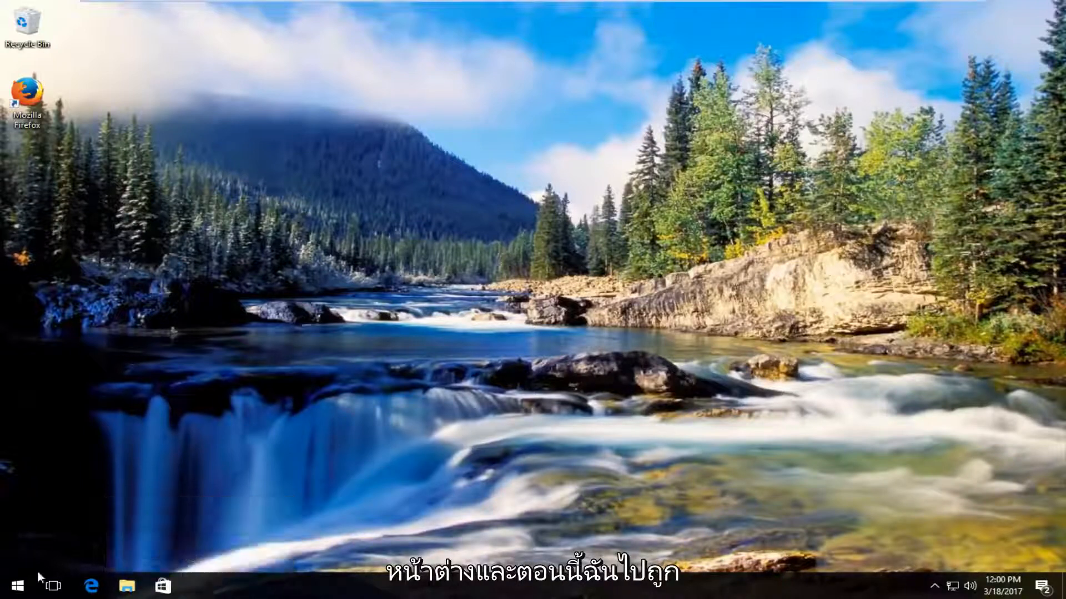
Search the Start menu for "device mana" and launch Device Manager from the results
click(13, 586)
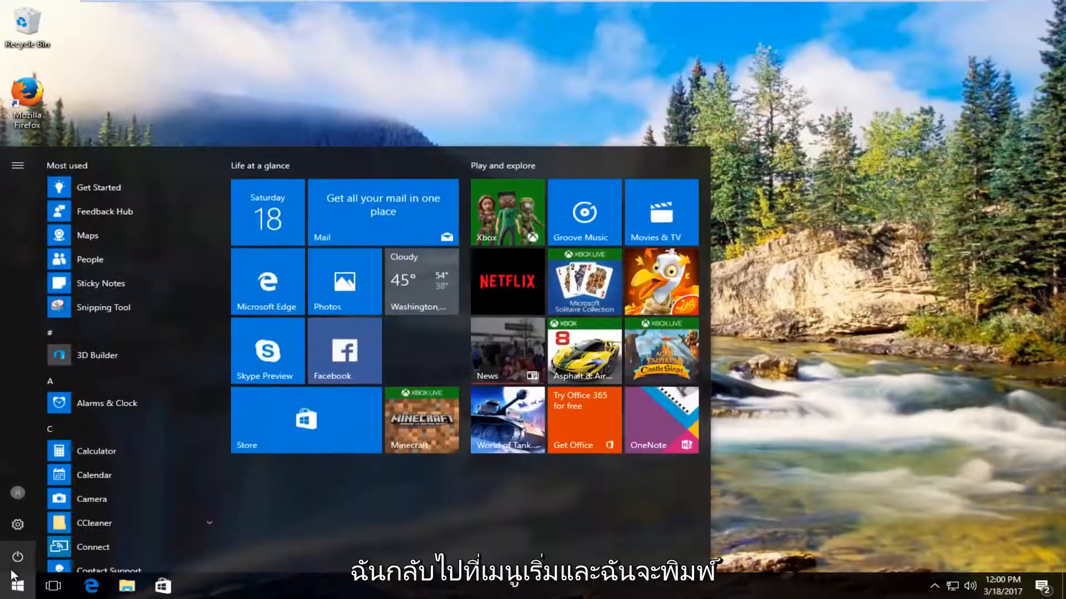
text(device manager)
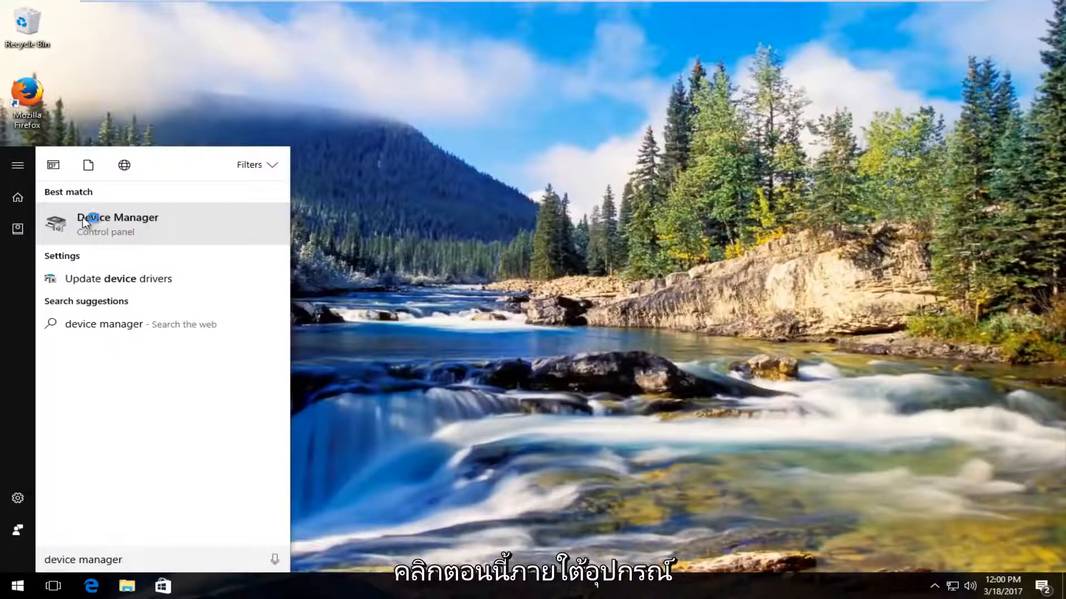
click(116, 218)
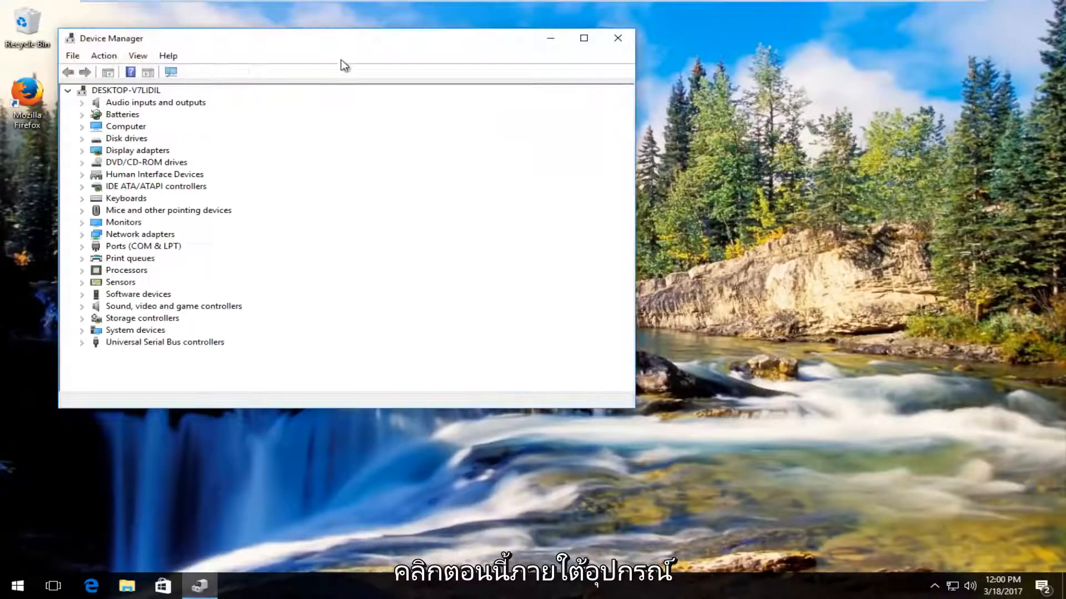
Centre Device Manager, expand Sound, video and game controllers and select High Definition Audio Device
drag(340, 38, 550, 54)
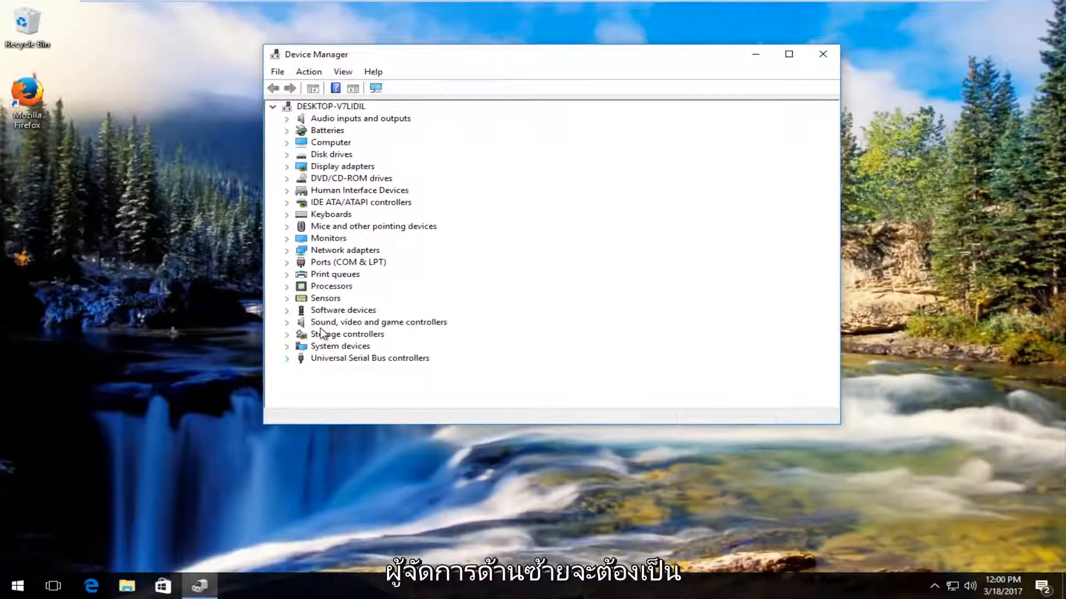
mouse_move(429, 328)
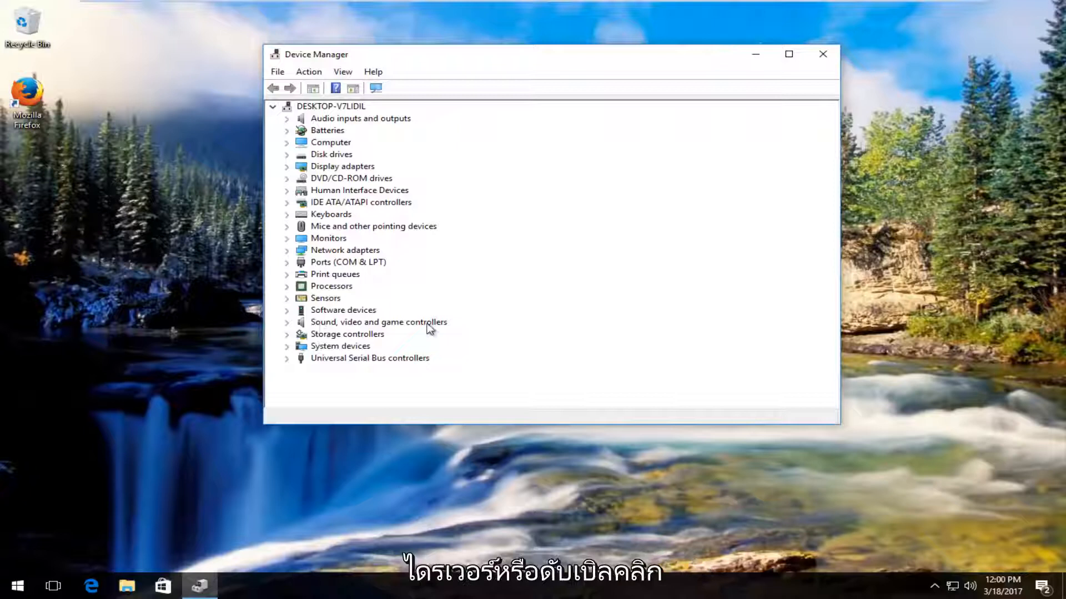
mouse_move(328, 328)
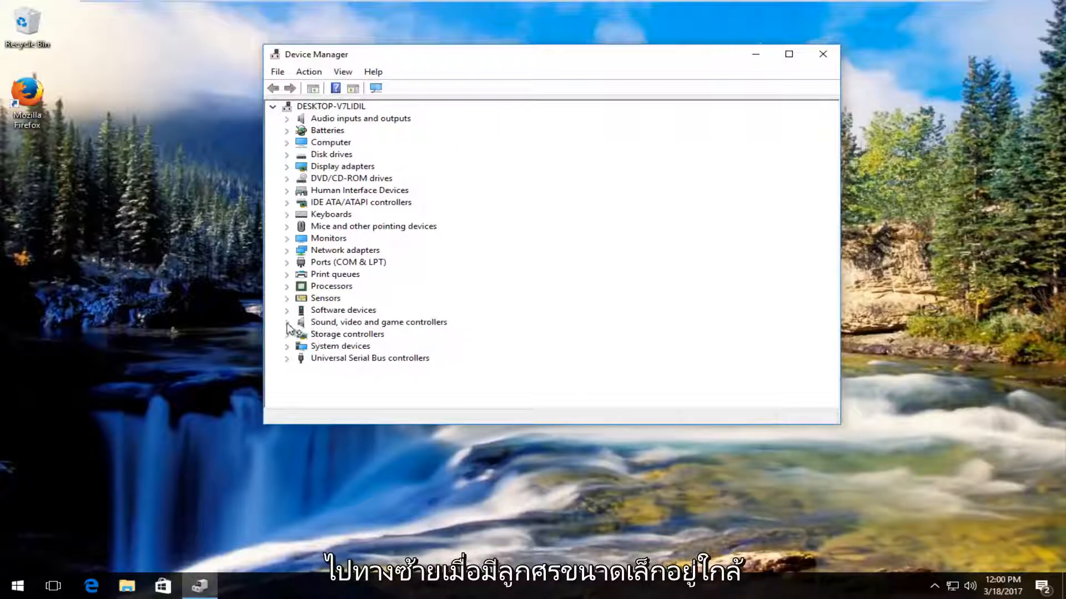
click(287, 322)
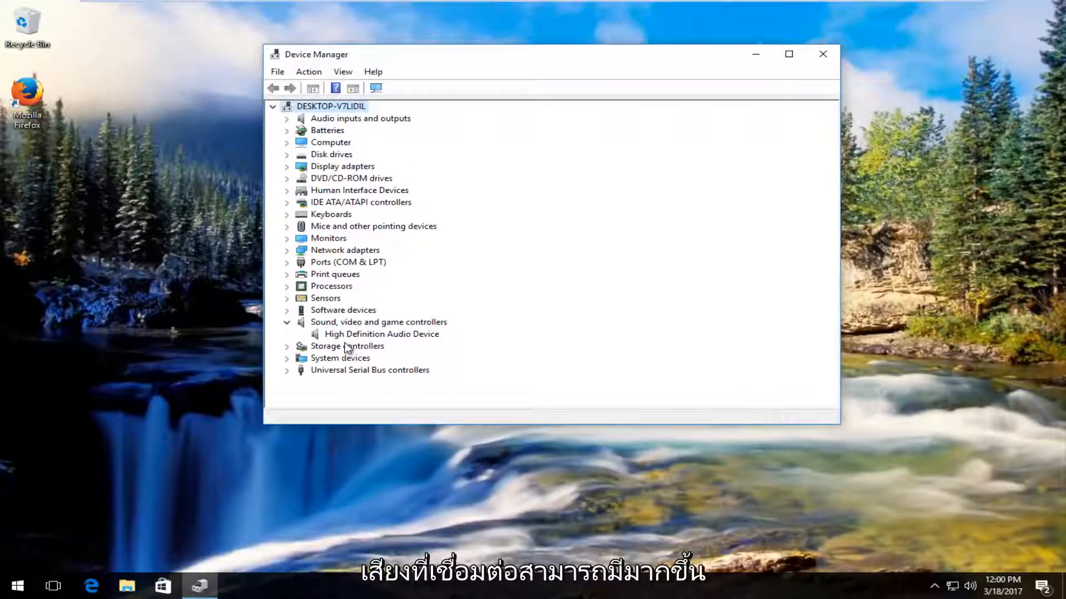
mouse_move(323, 334)
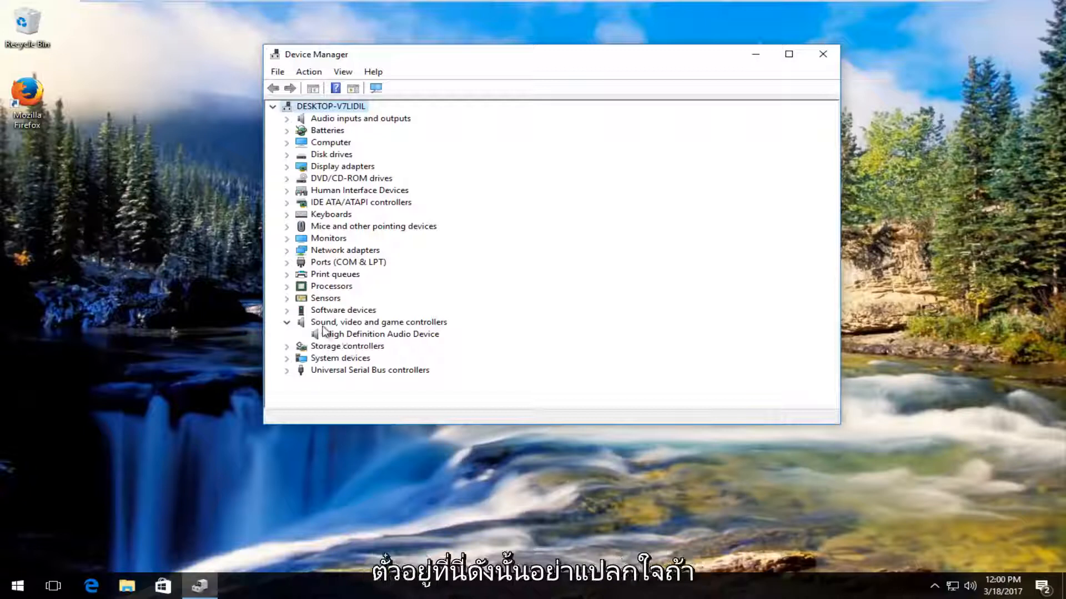
click(381, 334)
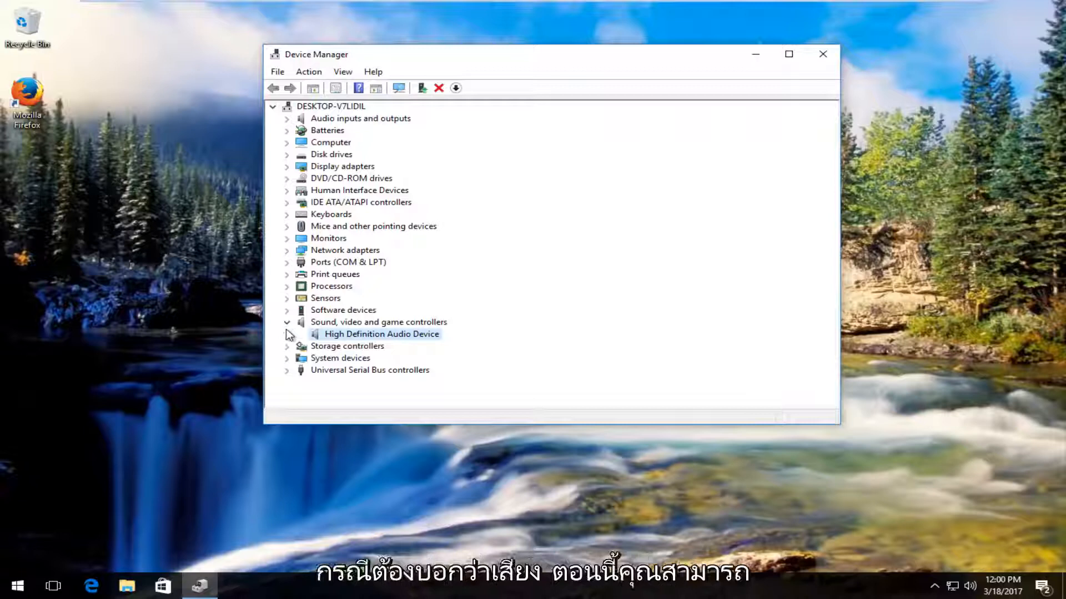
mouse_move(330, 334)
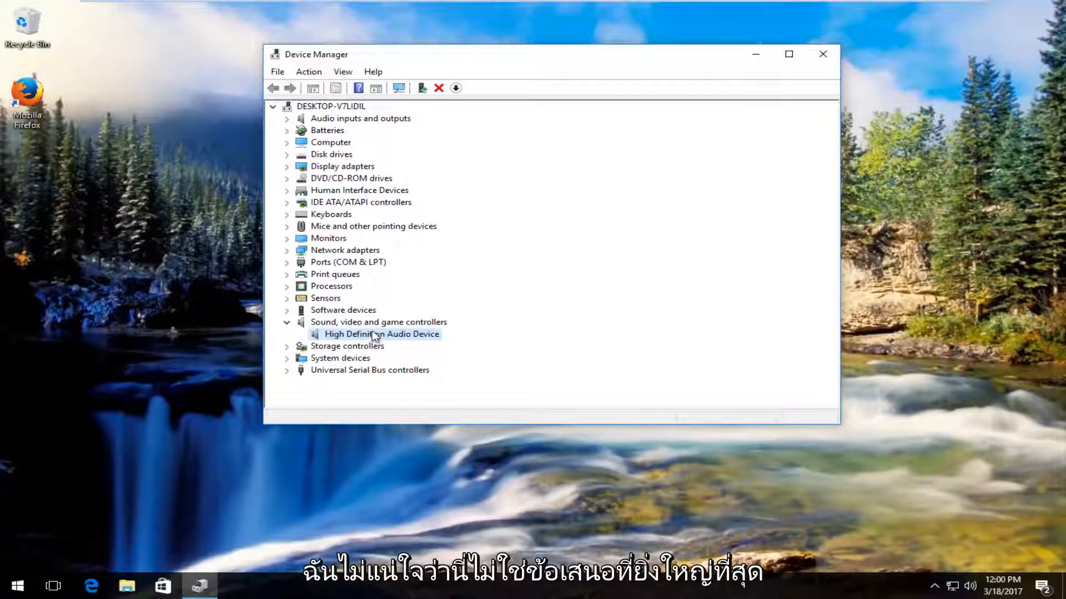
click(382, 334)
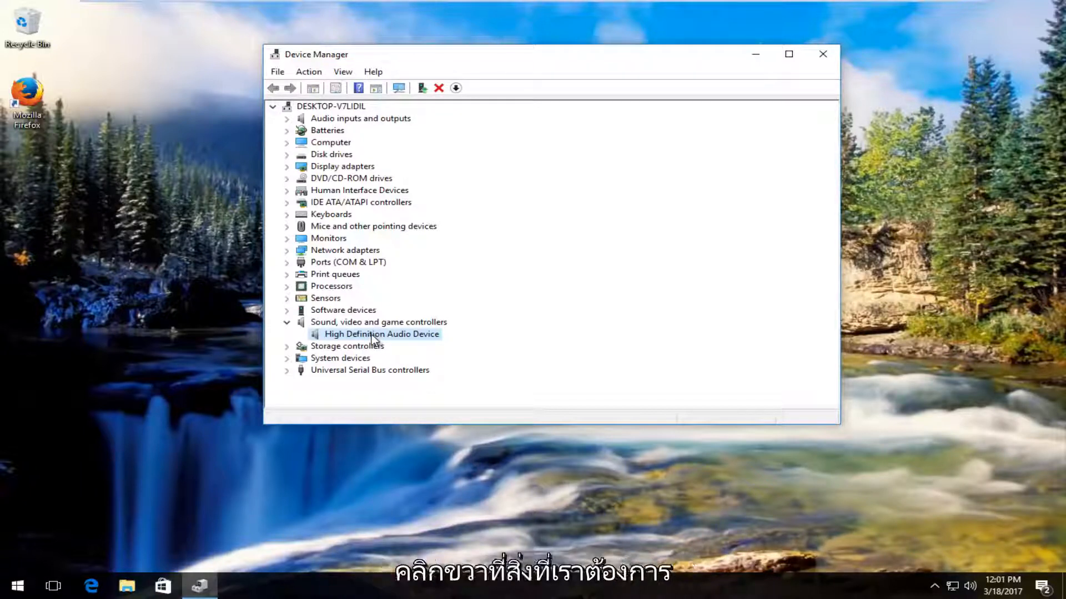
Run an automatic online driver search for the audio device, confirming the best driver is already installed
right_click(380, 334)
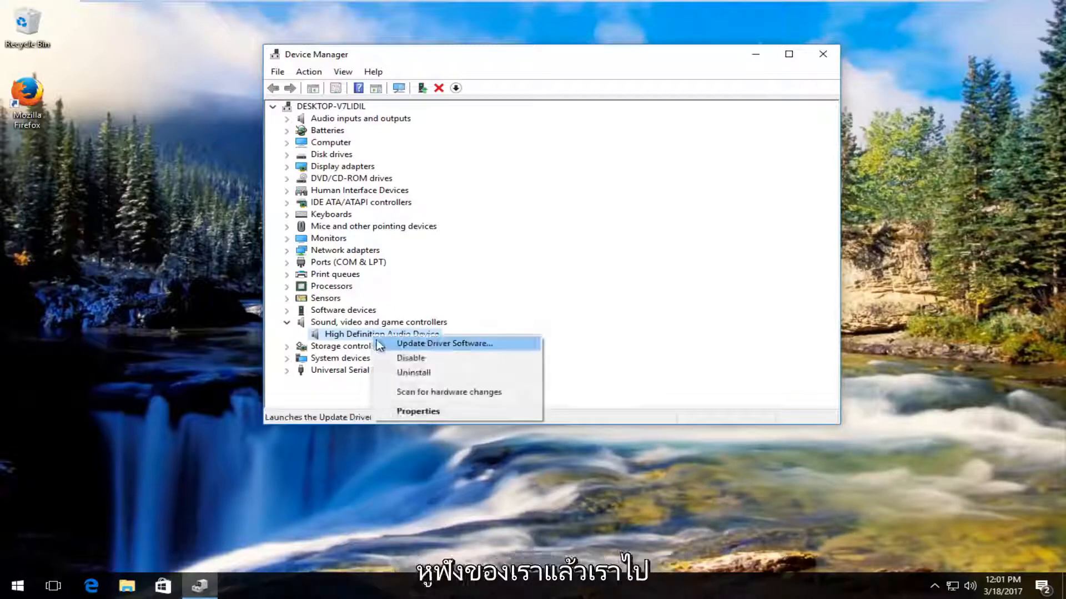
click(444, 343)
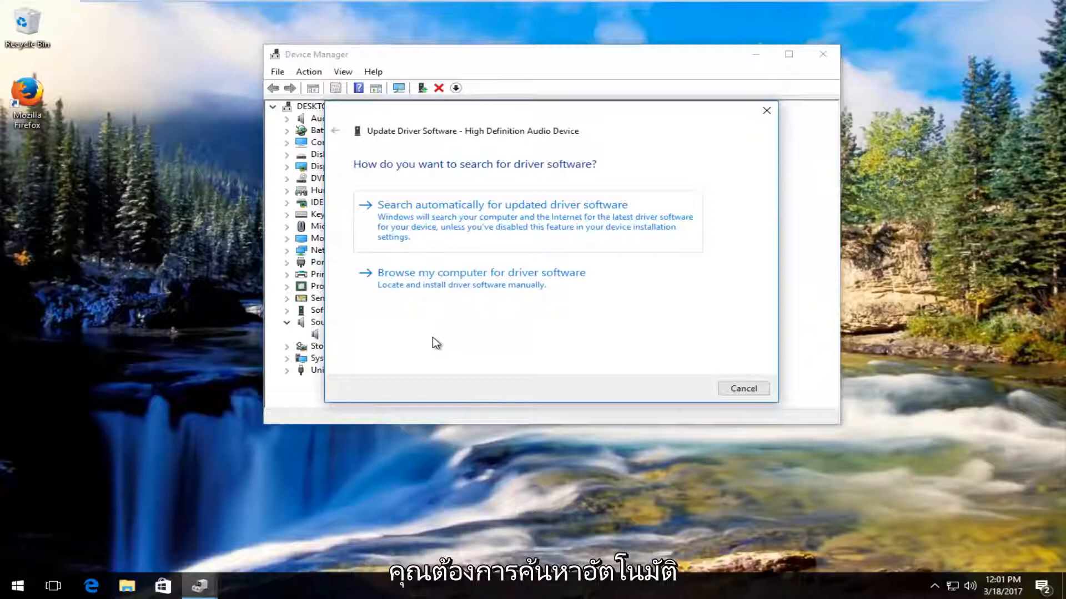
click(502, 205)
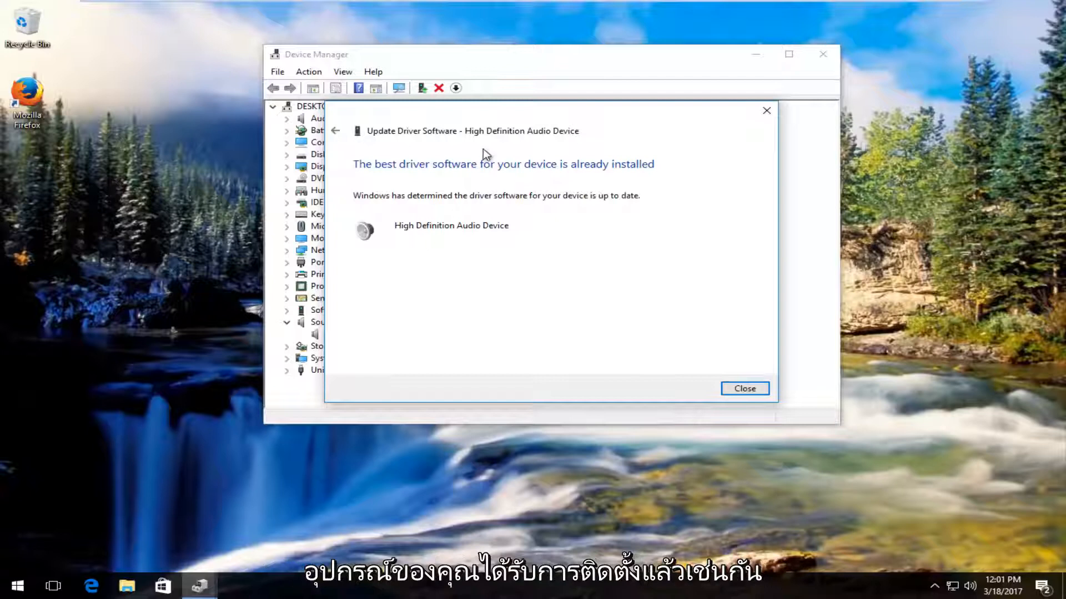
click(743, 388)
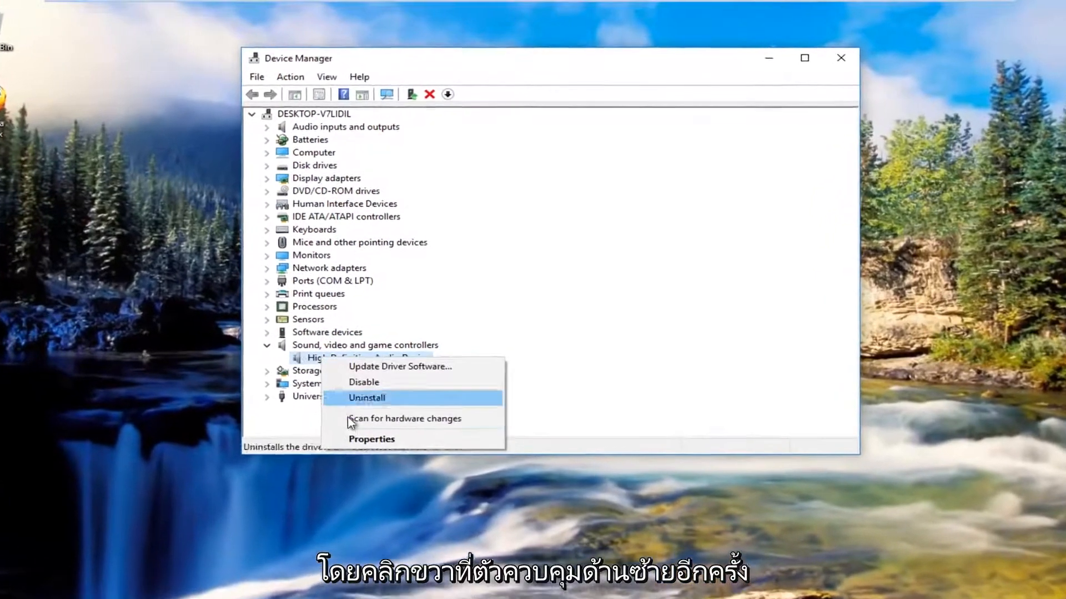
click(399, 366)
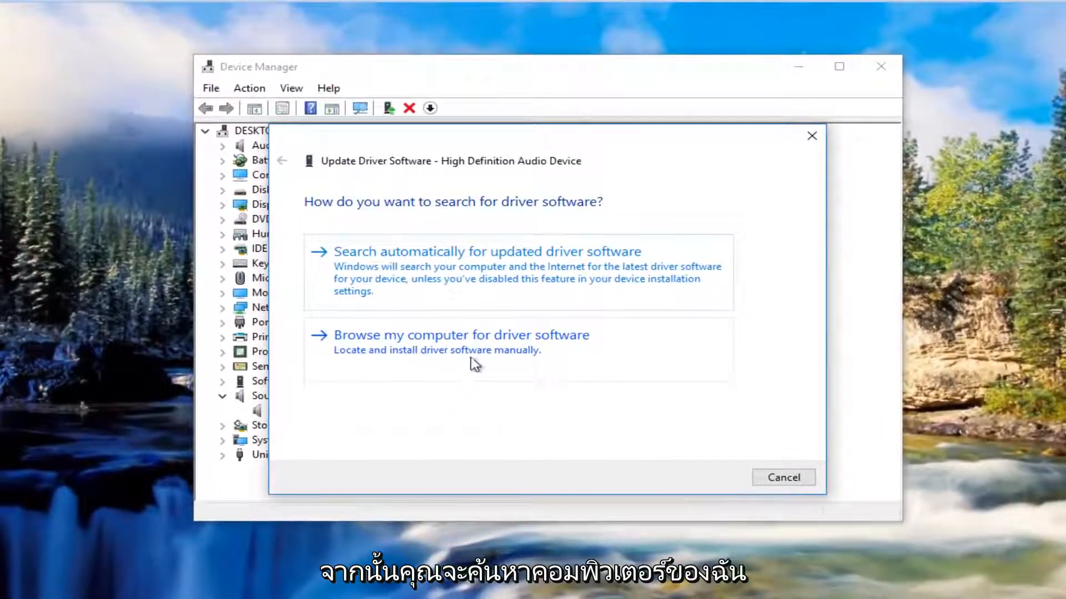
mouse_move(737, 204)
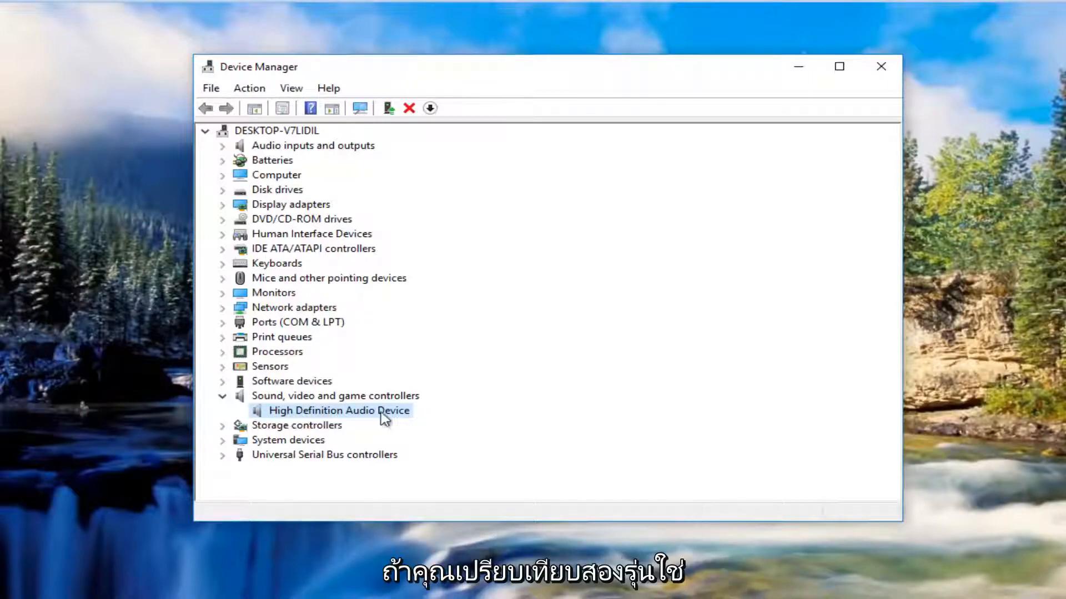
View the audio device's Driver details (provider, date, version 10.0.14393.0), then close the dialog and Device Manager
right_click(340, 411)
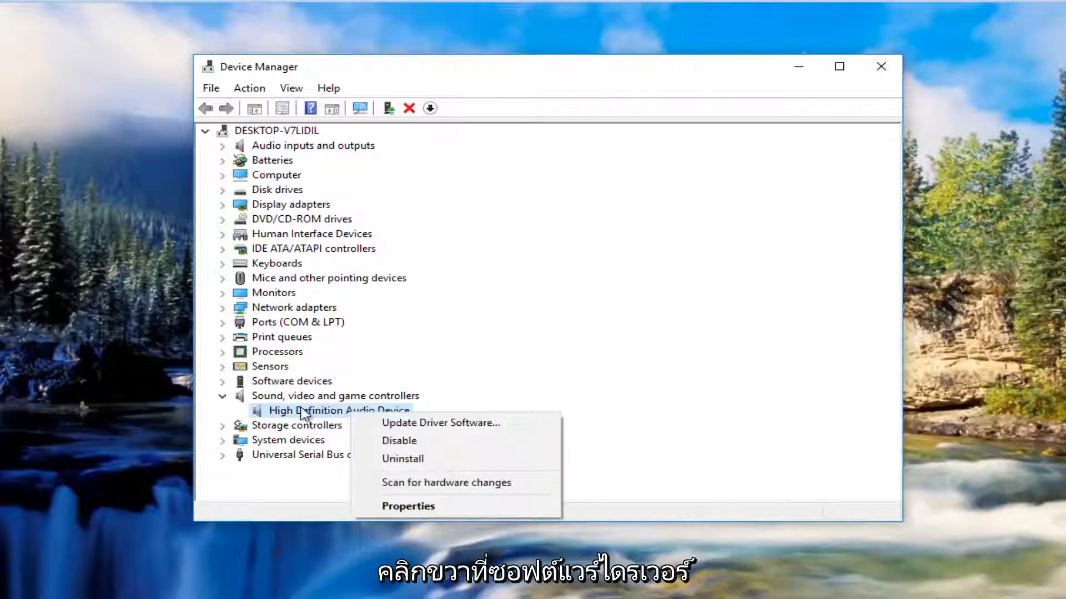
mouse_move(519, 370)
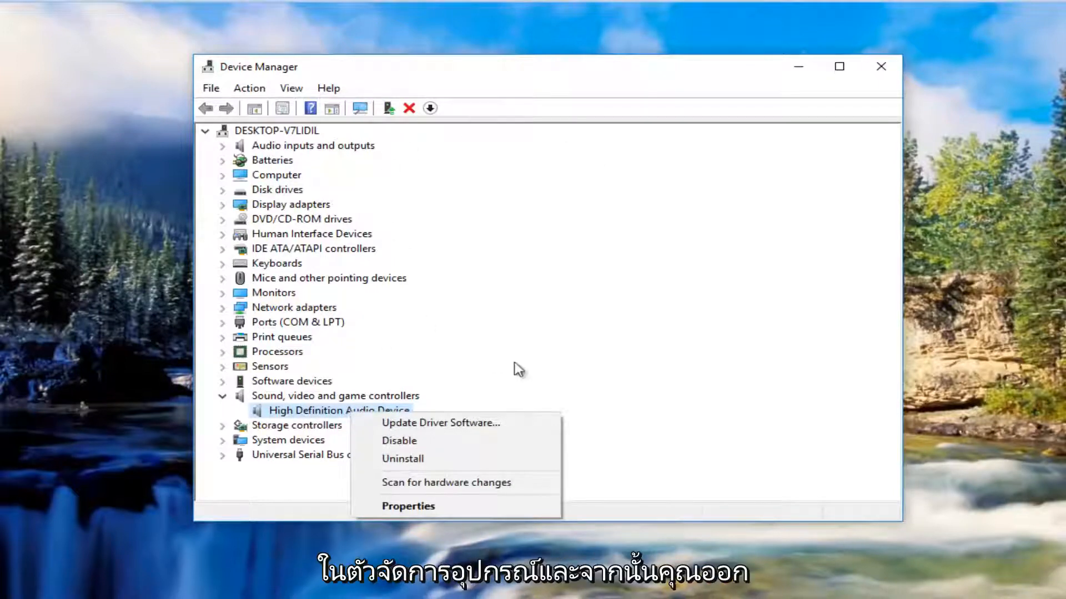
click(407, 507)
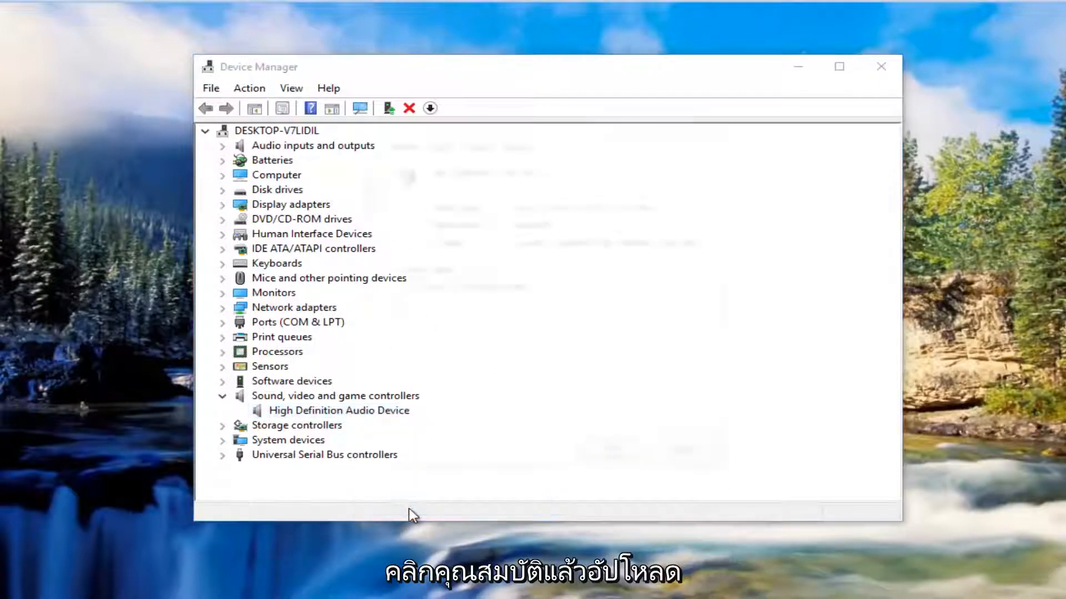
double_click(338, 410)
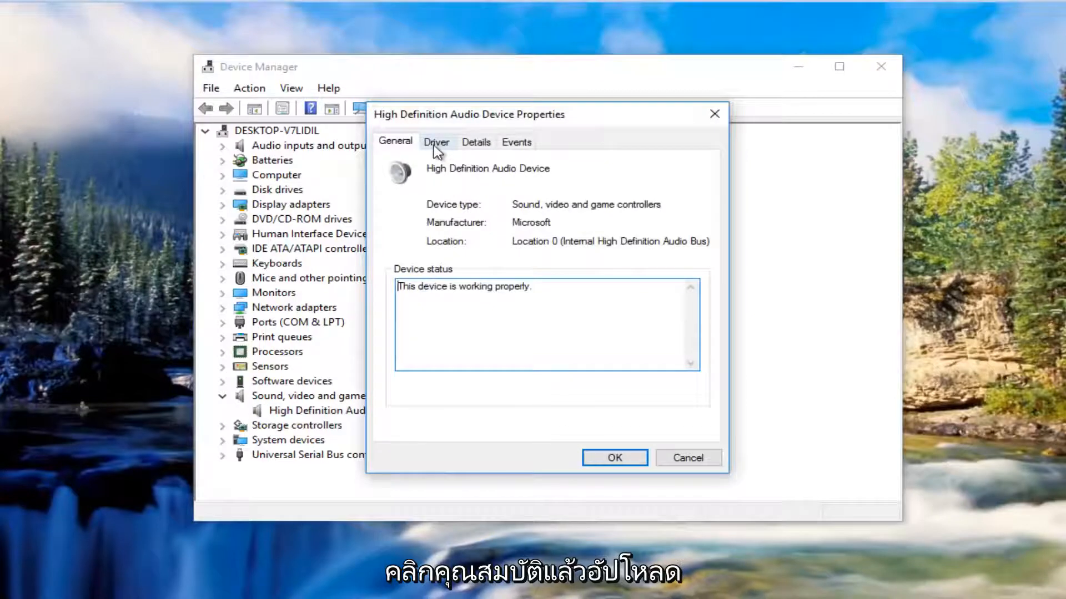
click(436, 141)
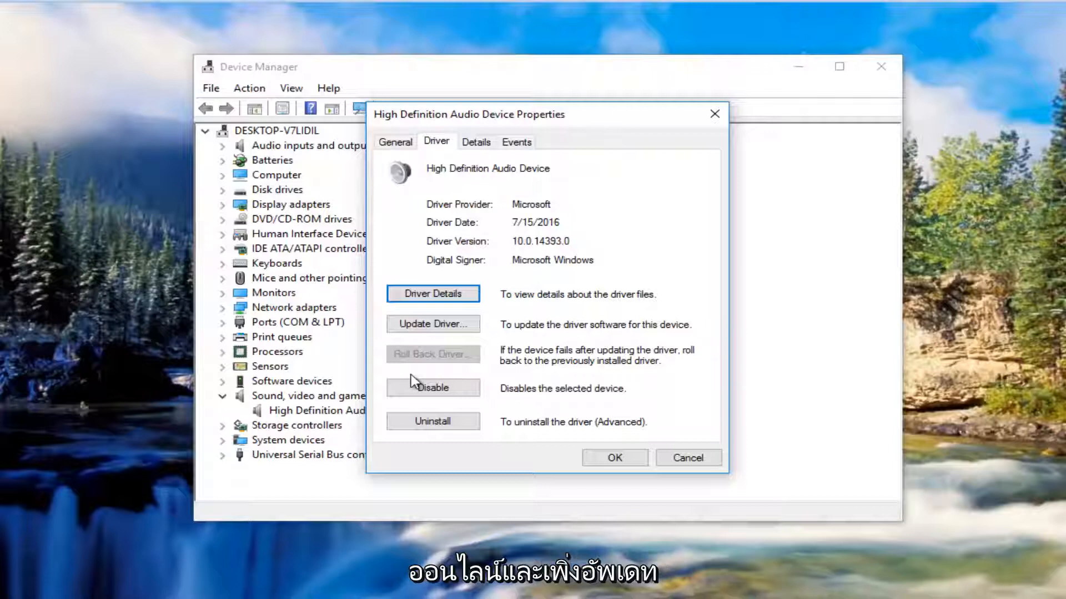
mouse_move(422, 374)
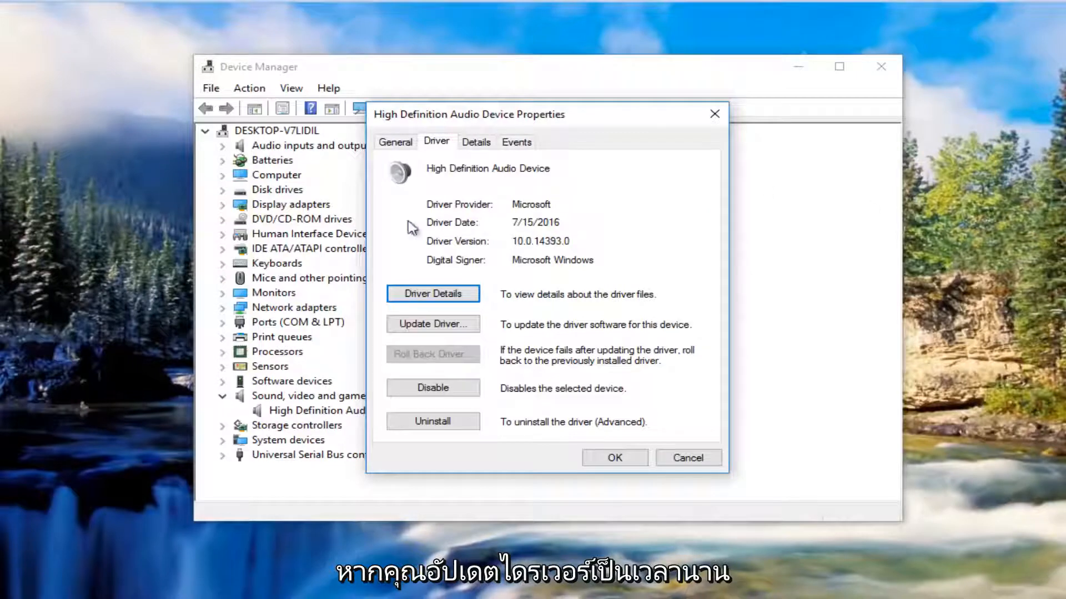
mouse_move(352, 435)
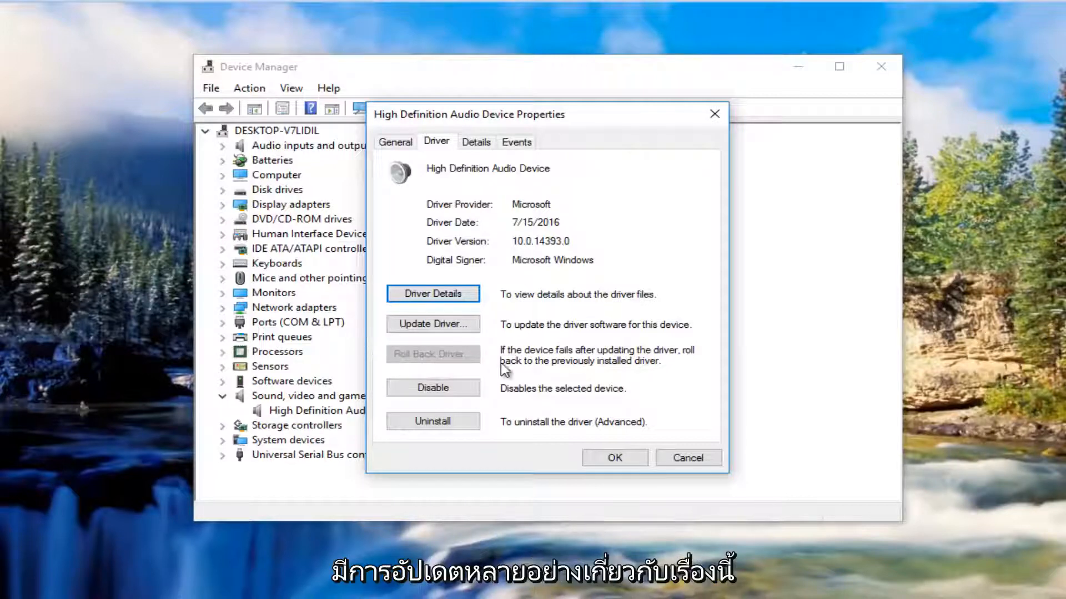
mouse_move(511, 368)
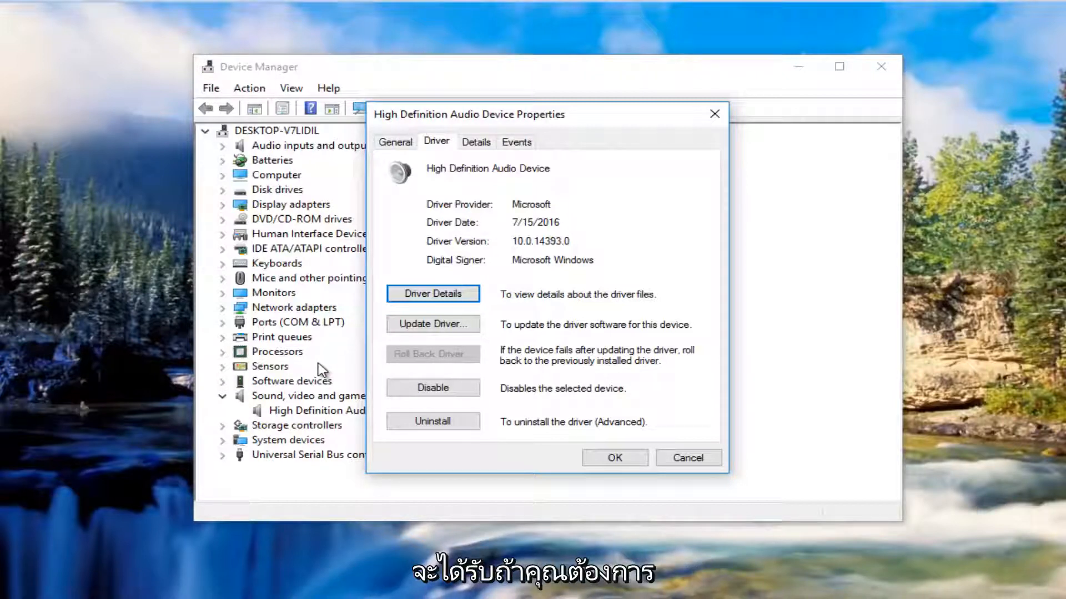
mouse_move(550, 340)
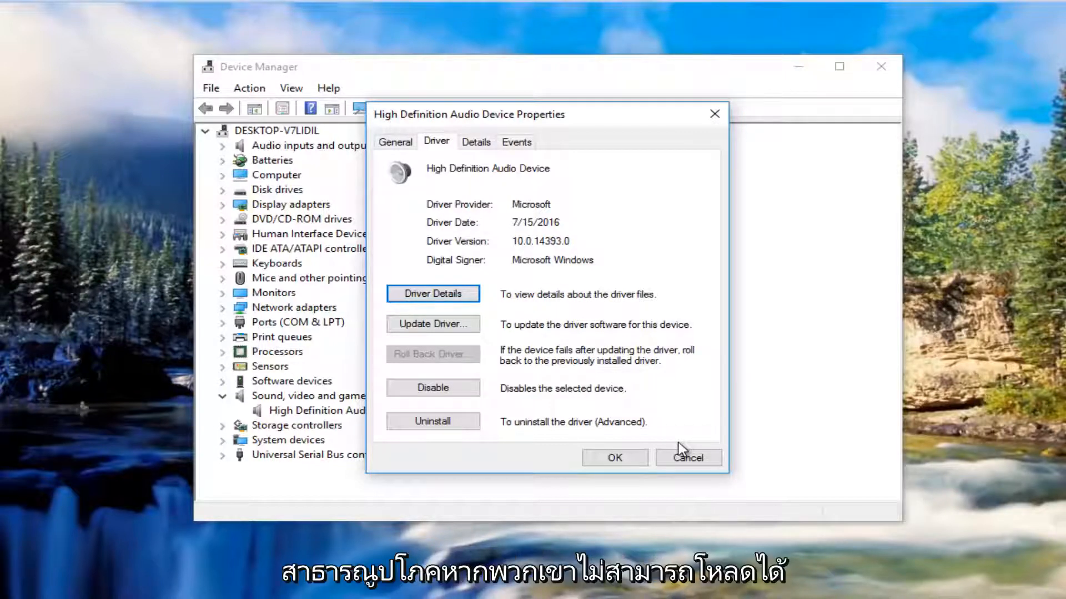
mouse_move(657, 398)
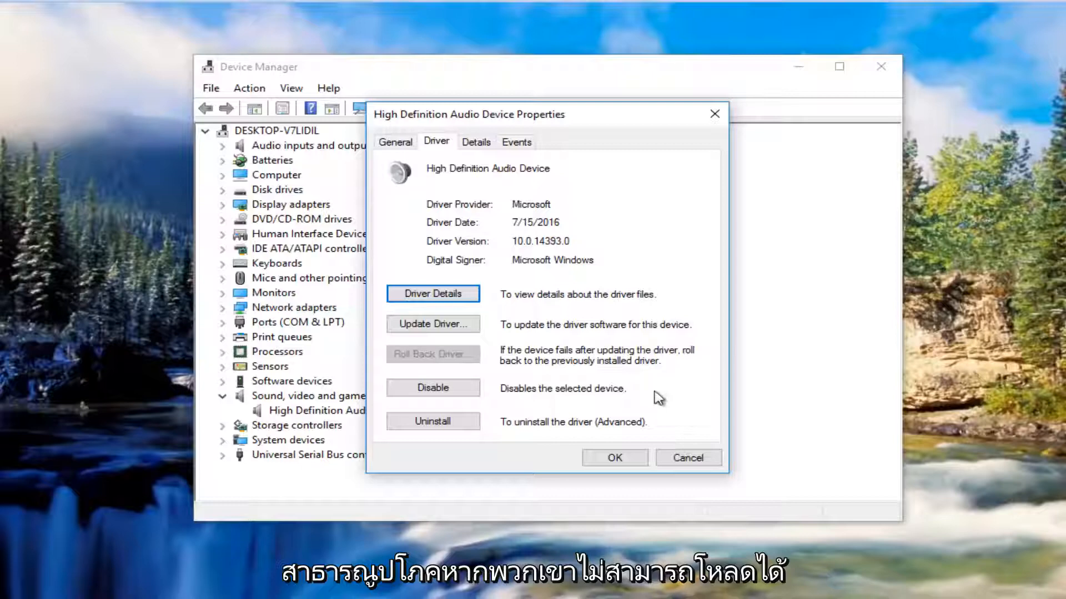
mouse_move(198, 302)
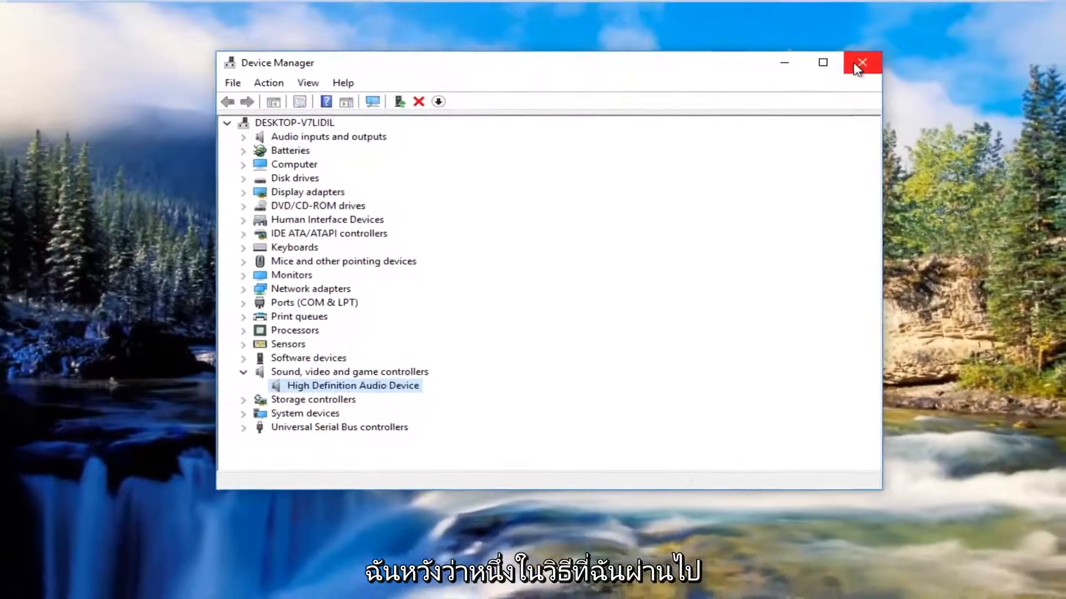
click(862, 62)
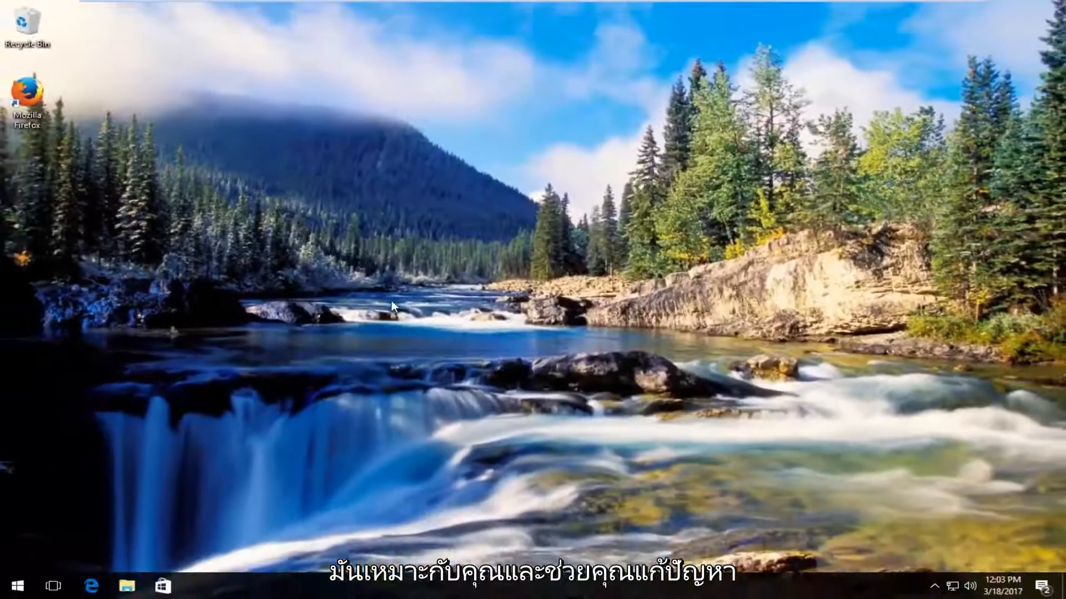